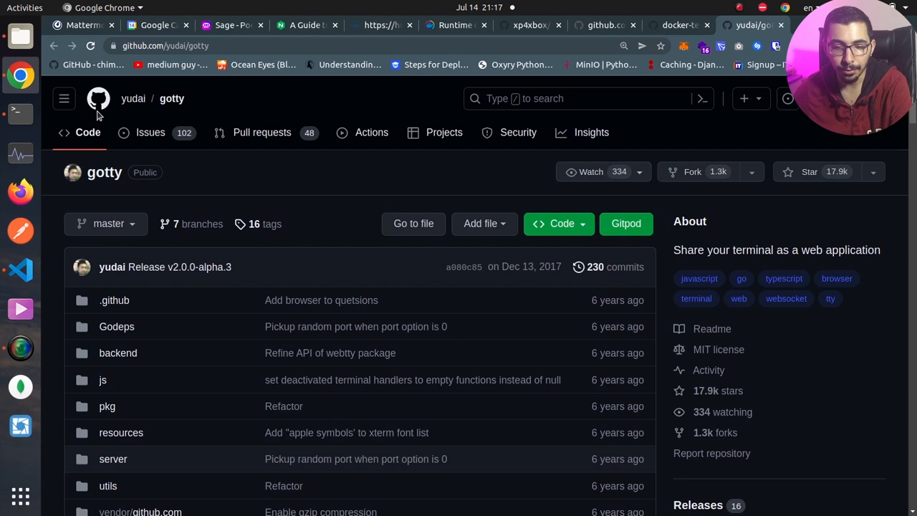
pyautogui.moveTo(149, 131)
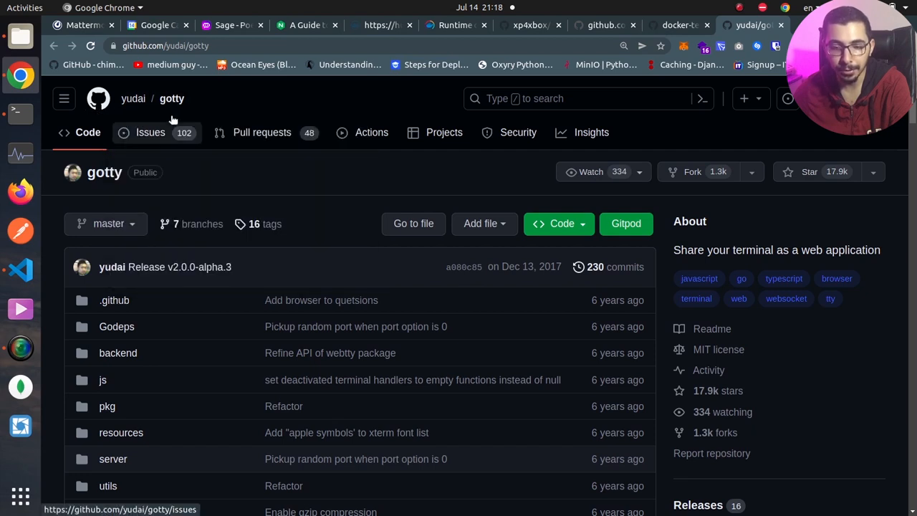
pyautogui.moveTo(724, 226)
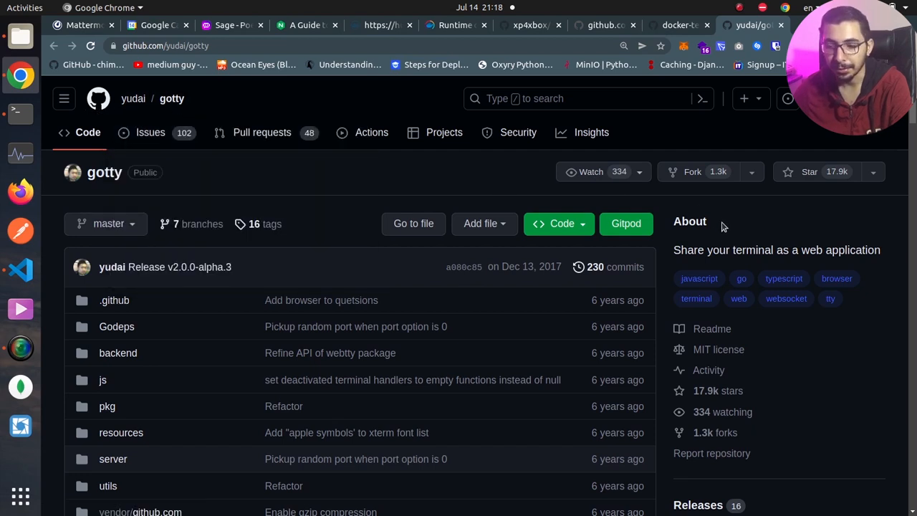
pyautogui.moveTo(673, 260)
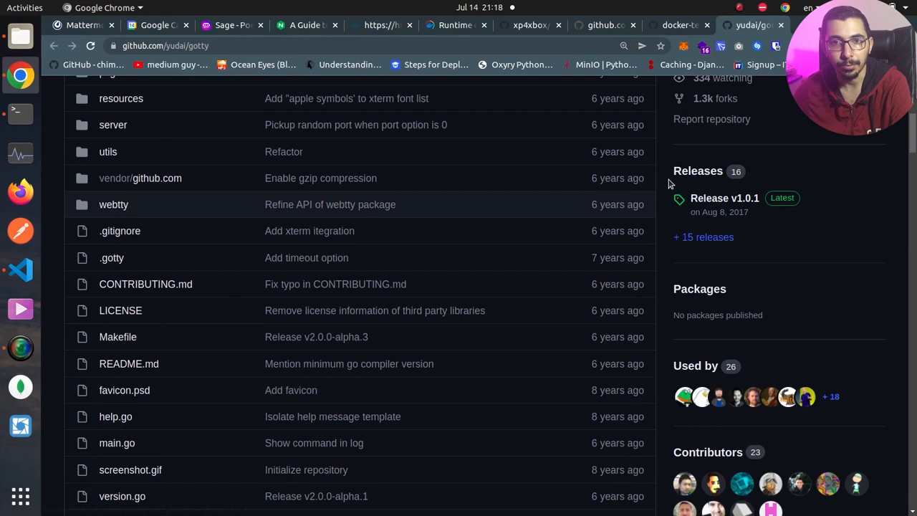
# Scroll the yudai/gotty README down to its Installation section.
pyautogui.scroll(-3)
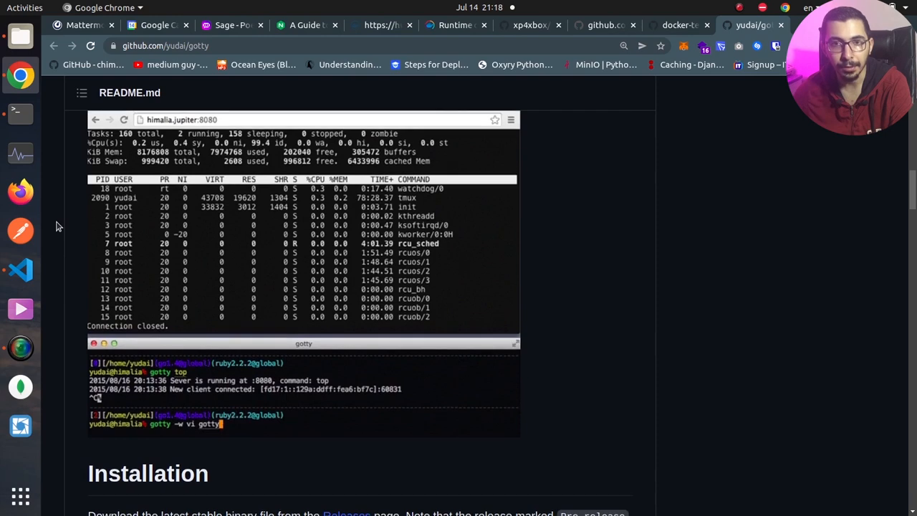
pyautogui.scroll(-3)
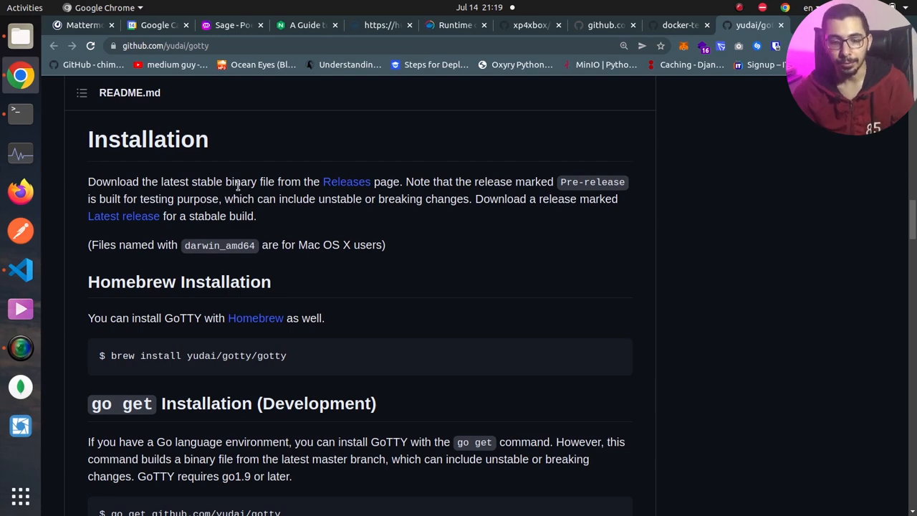
# Show the gotty setup notes and file tree, and list the folder to find gotty_linux_amd64.tar.gz.
pyautogui.click(20, 269)
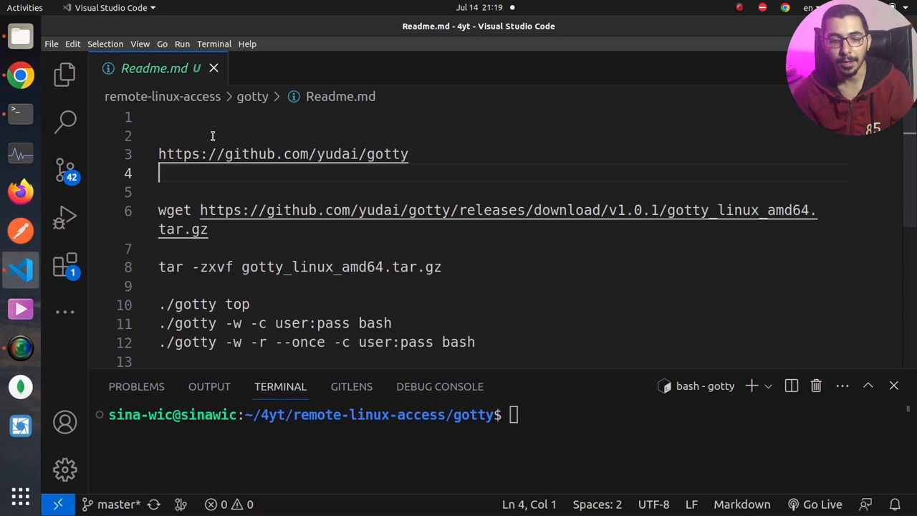
pyautogui.click(64, 74)
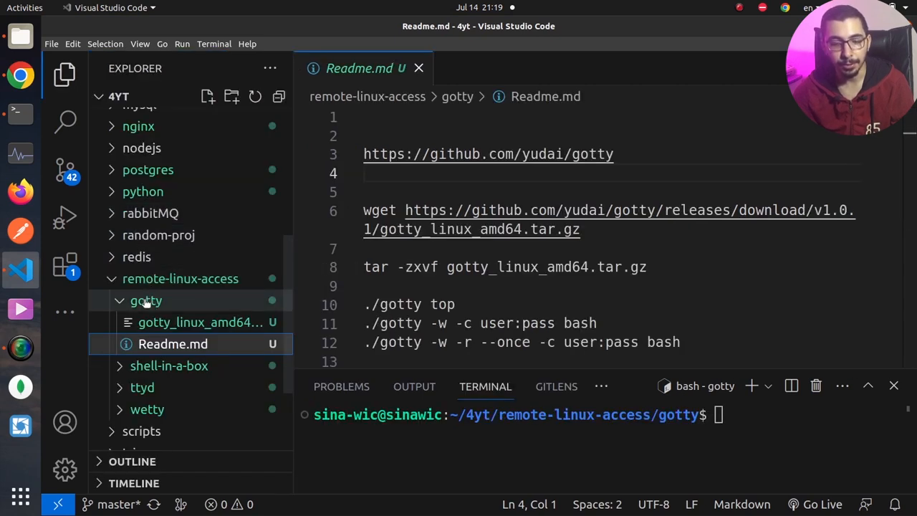
pyautogui.moveTo(146, 300)
pyautogui.write('ls')
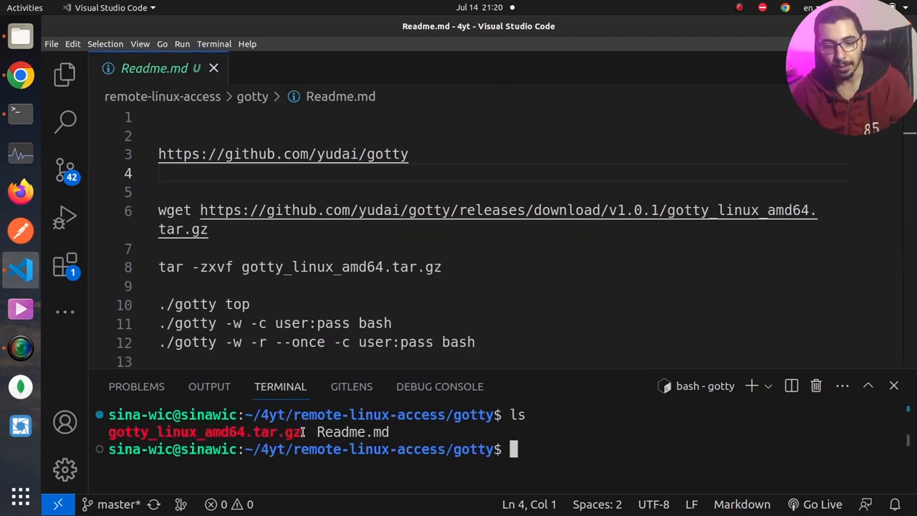
pyautogui.doubleClick(204, 431)
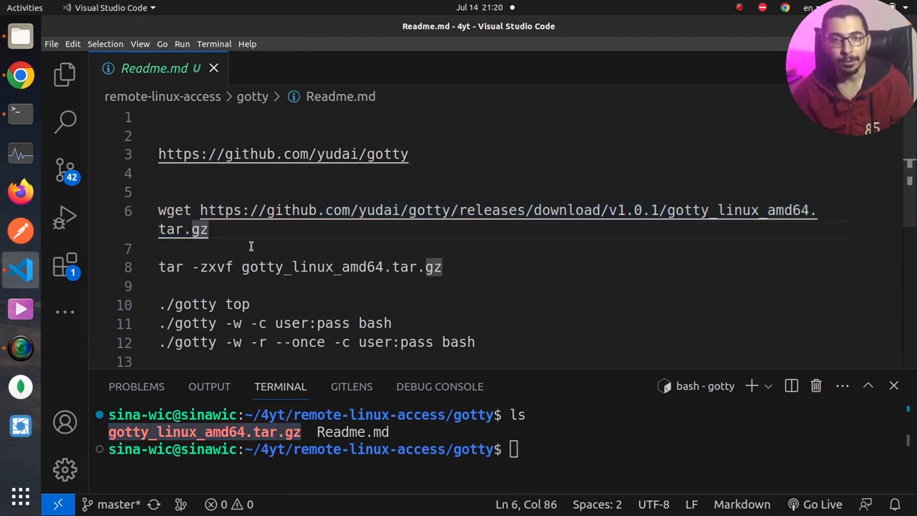
# Extract gotty_linux_amd64.tar.gz with tar -zxvf so the gotty binary appears in the listing.
pyautogui.moveTo(201, 210); pyautogui.dragTo(209, 229)
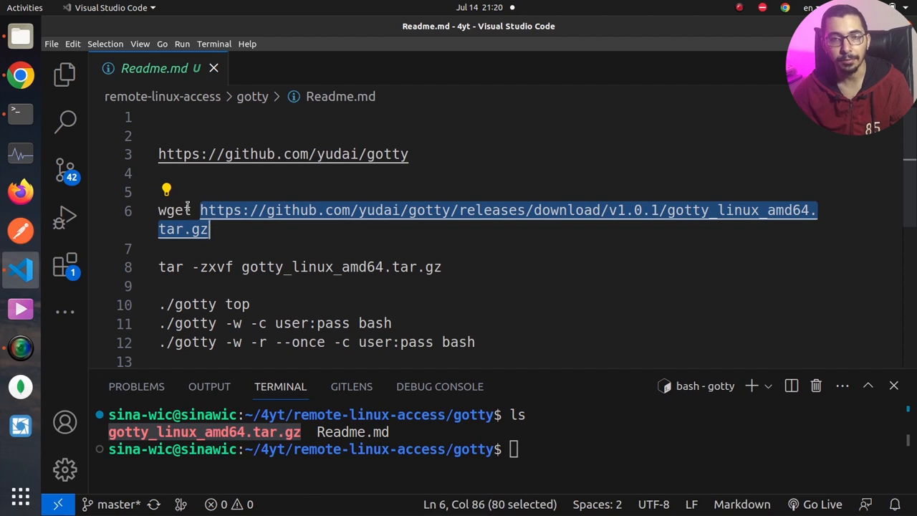
pyautogui.click(226, 230)
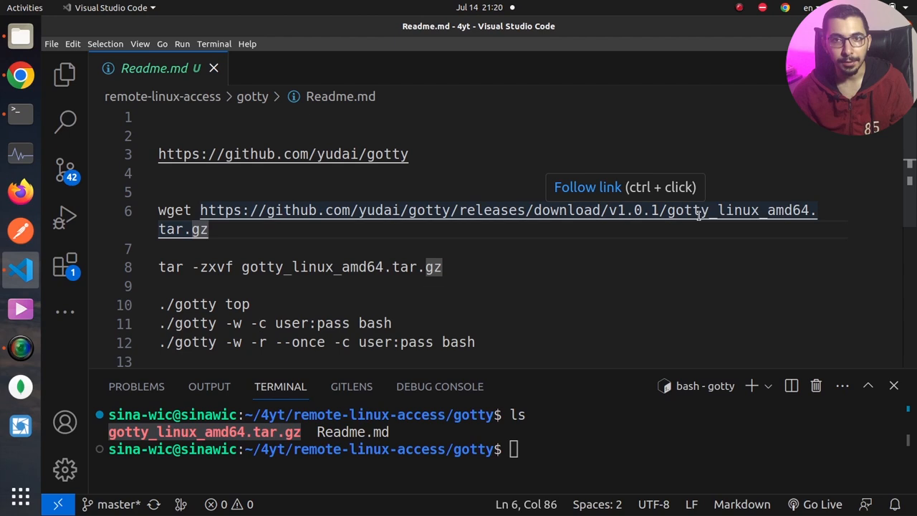
pyautogui.moveTo(364, 210)
pyautogui.write('ls')
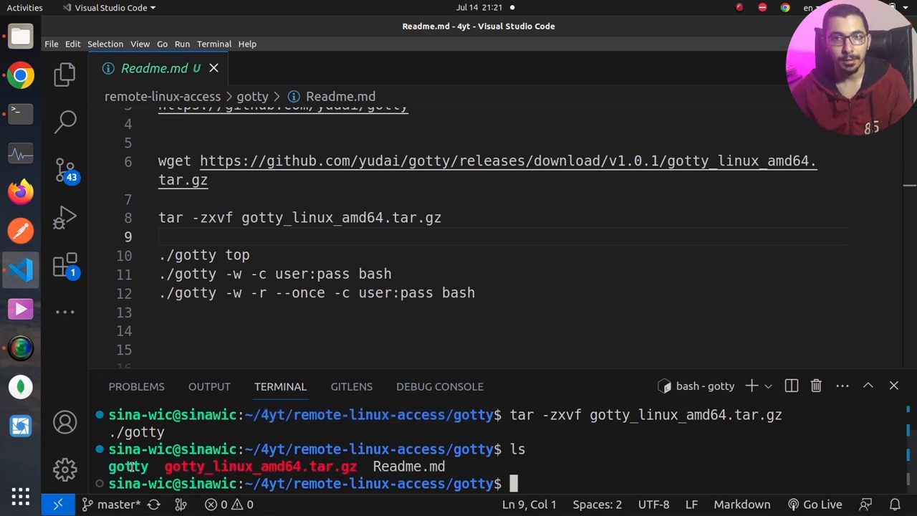
pyautogui.moveTo(132, 464)
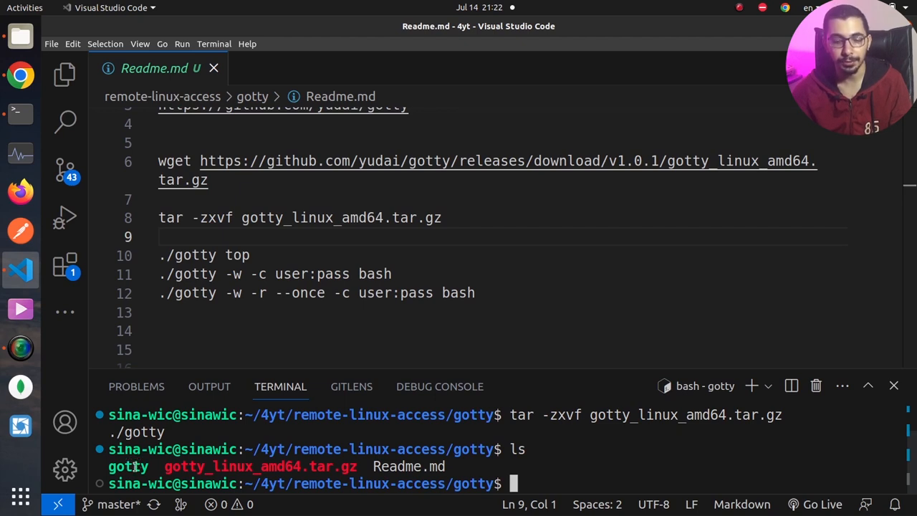
pyautogui.doubleClick(129, 467)
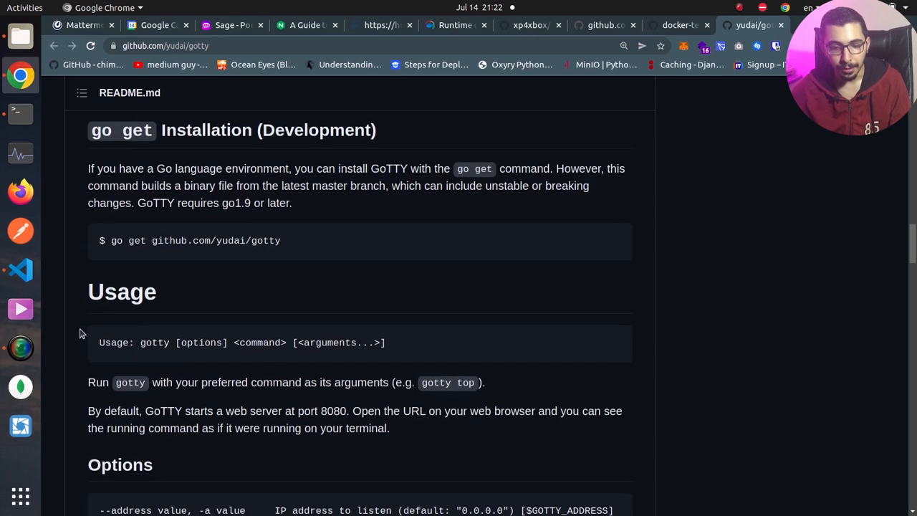
# Review the README's Usage and Options lists, highlighting the $GOTTY_ADDRESS variable.
pyautogui.scroll(-3)
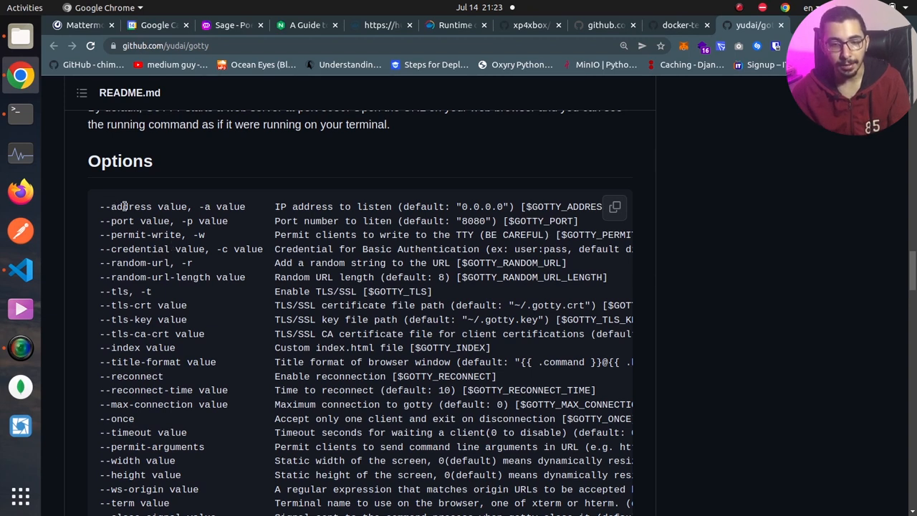
pyautogui.moveTo(115, 206); pyautogui.dragTo(192, 221)
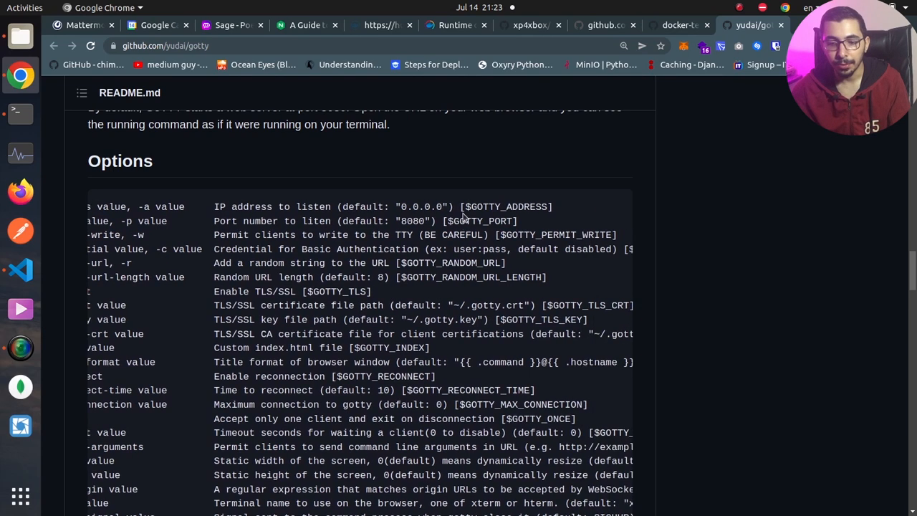
pyautogui.doubleClick(507, 206)
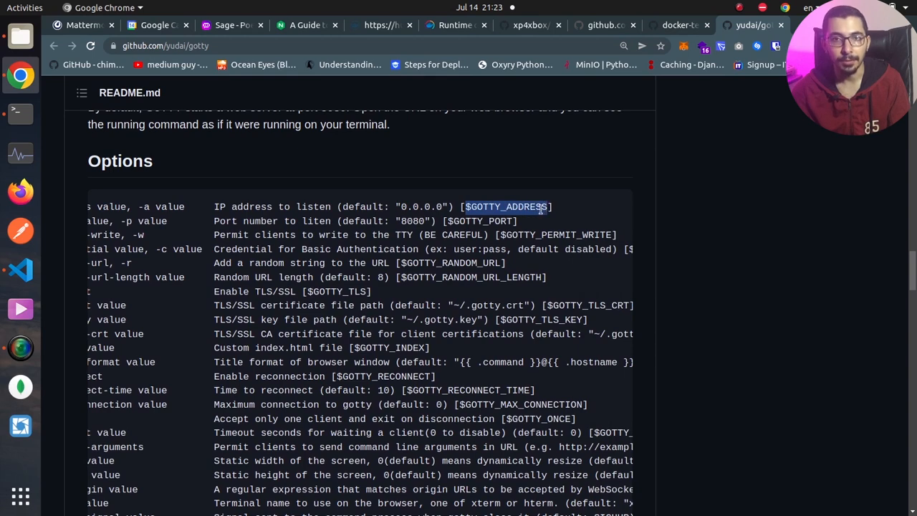
# Scroll on to the README's Config File example, then return to the VS Code notes.
pyautogui.scroll(-3)
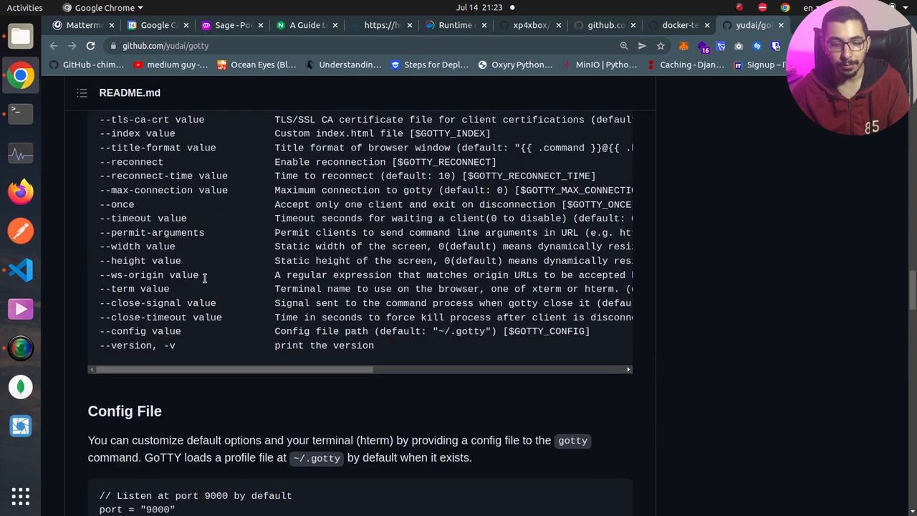
pyautogui.scroll(-3)
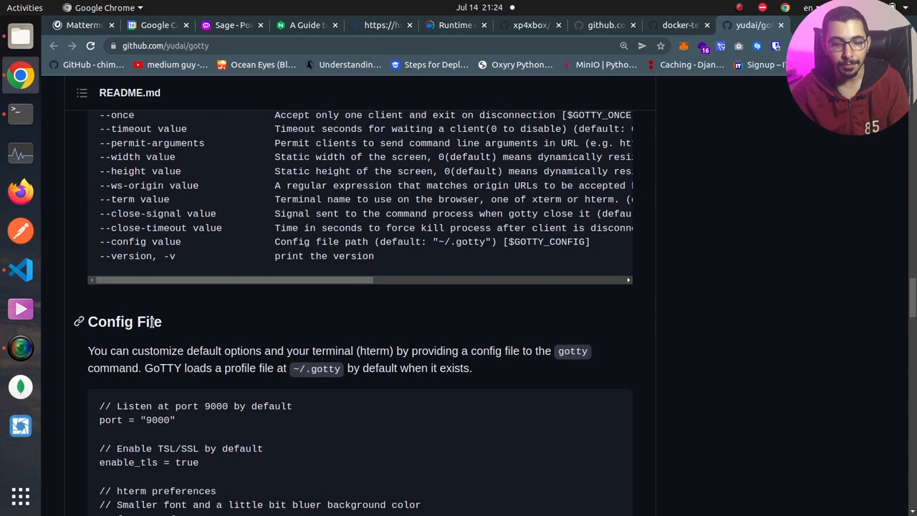
pyautogui.scroll(-3)
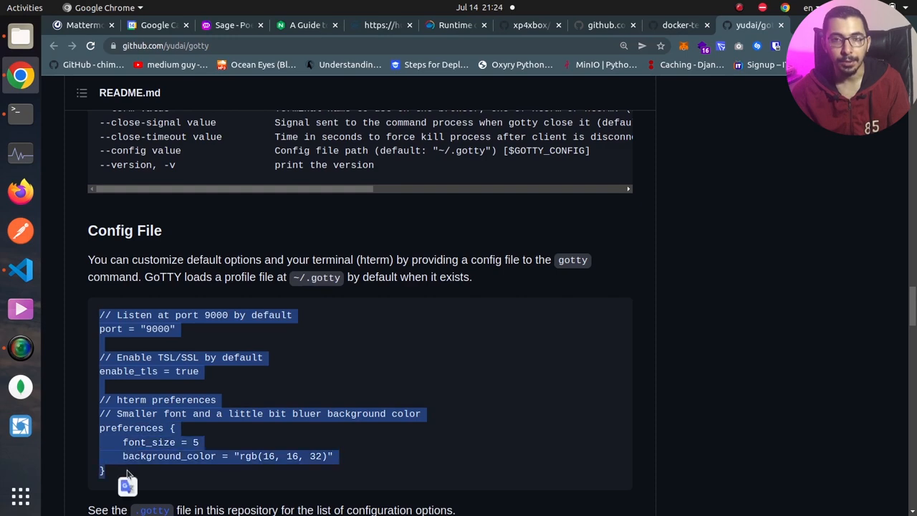
pyautogui.click(160, 413)
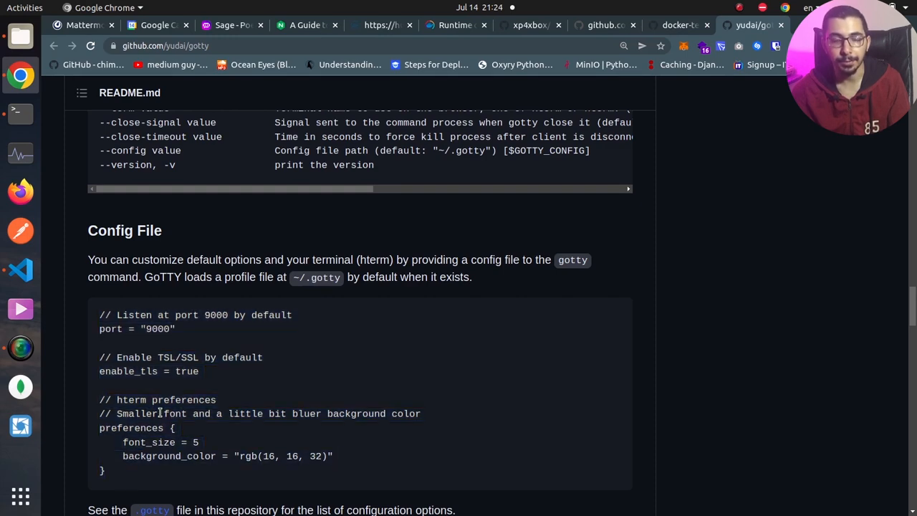
pyautogui.scroll(3)
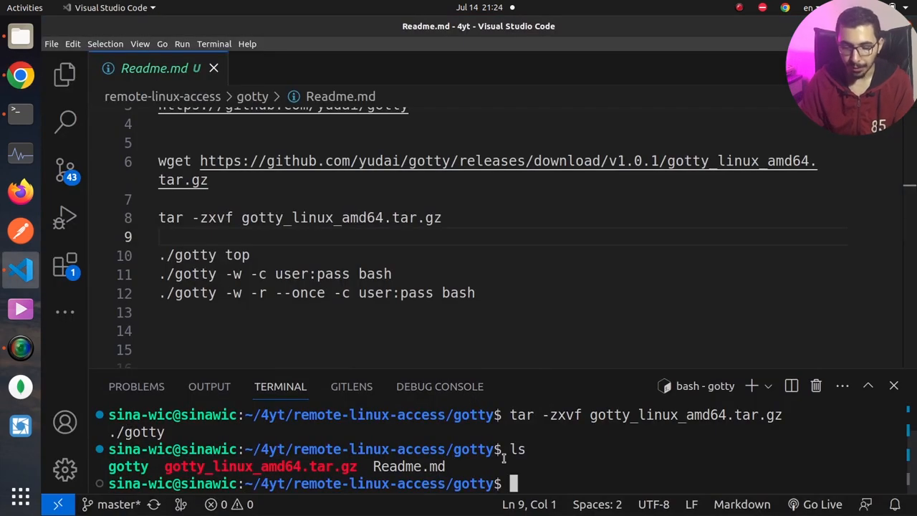
pyautogui.write('./gotty')
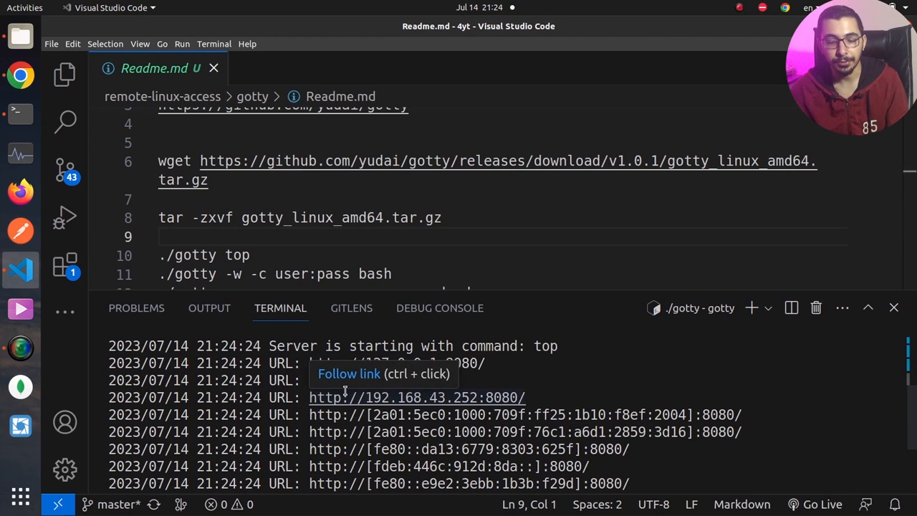
pyautogui.moveTo(366, 364)
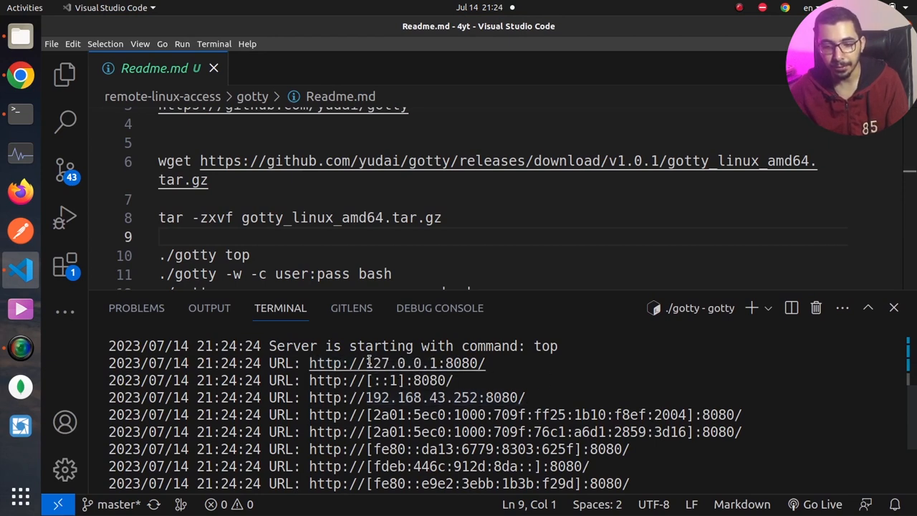
pyautogui.moveTo(395, 362)
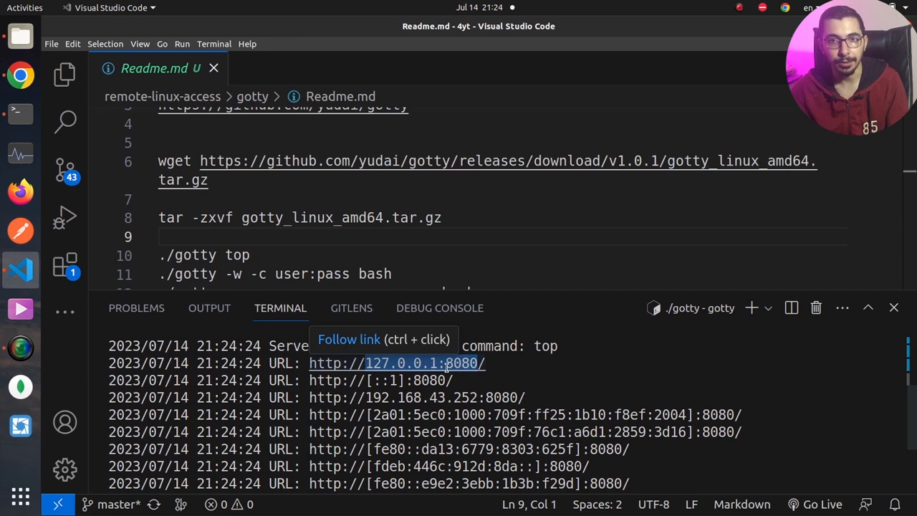
pyautogui.moveTo(447, 364)
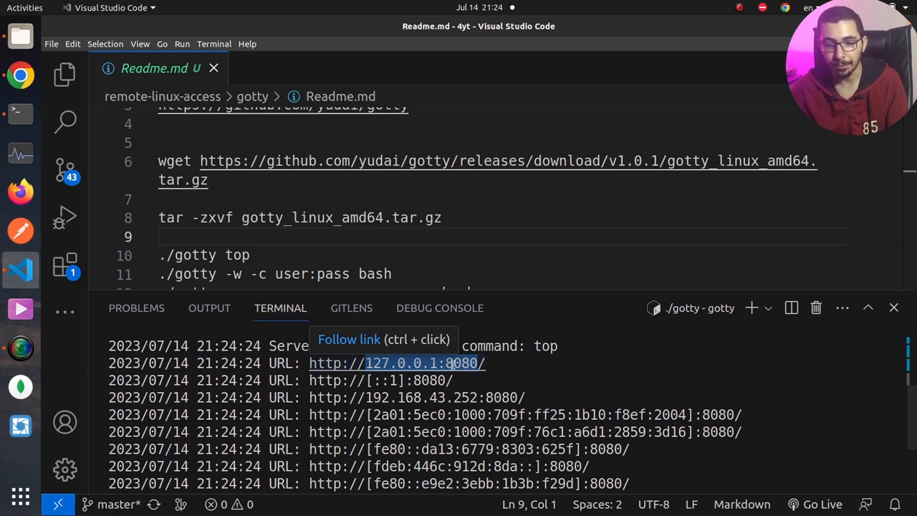
pyautogui.click(396, 364)
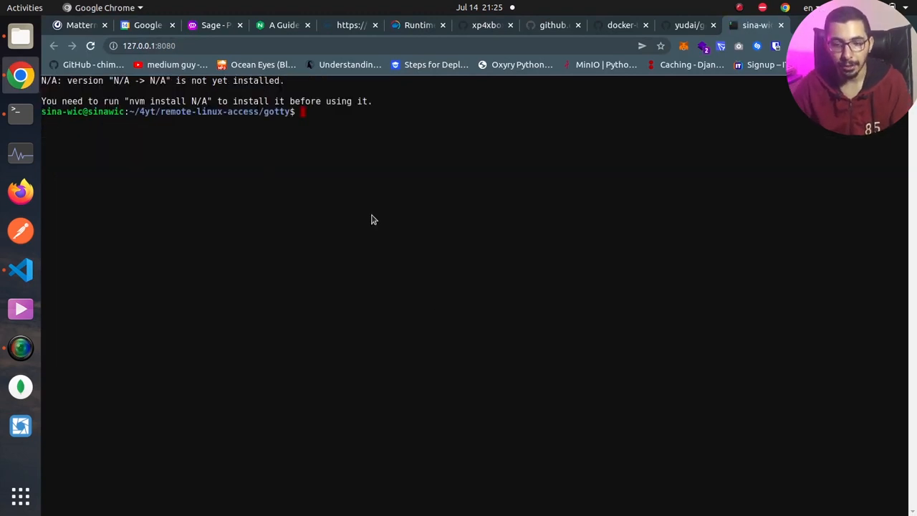
pyautogui.moveTo(484, 129)
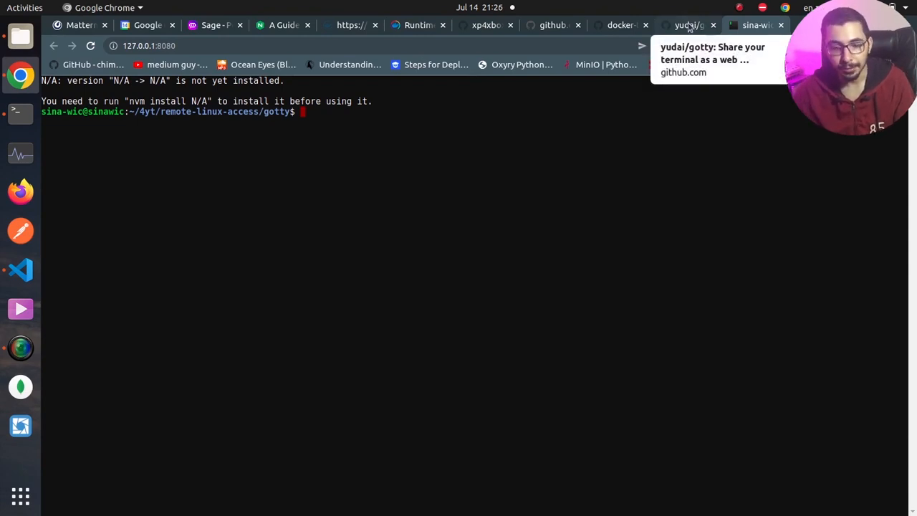
# On the GitHub README options table, highlight the --permit-write option and its description.
pyautogui.click(688, 26)
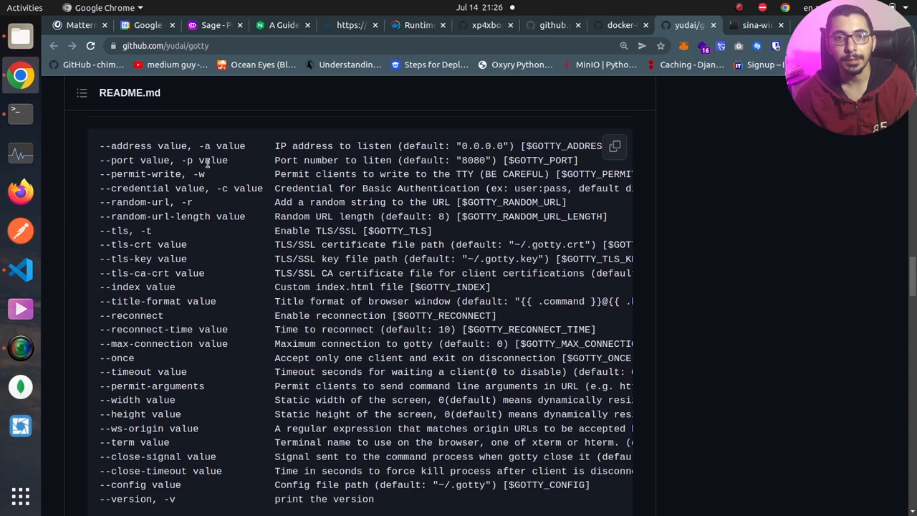
pyautogui.moveTo(109, 174)
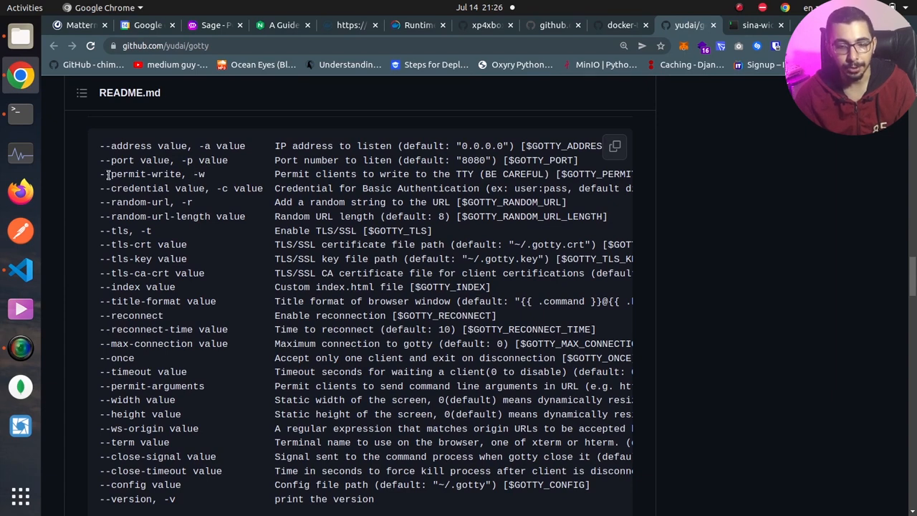
pyautogui.doubleClick(140, 174)
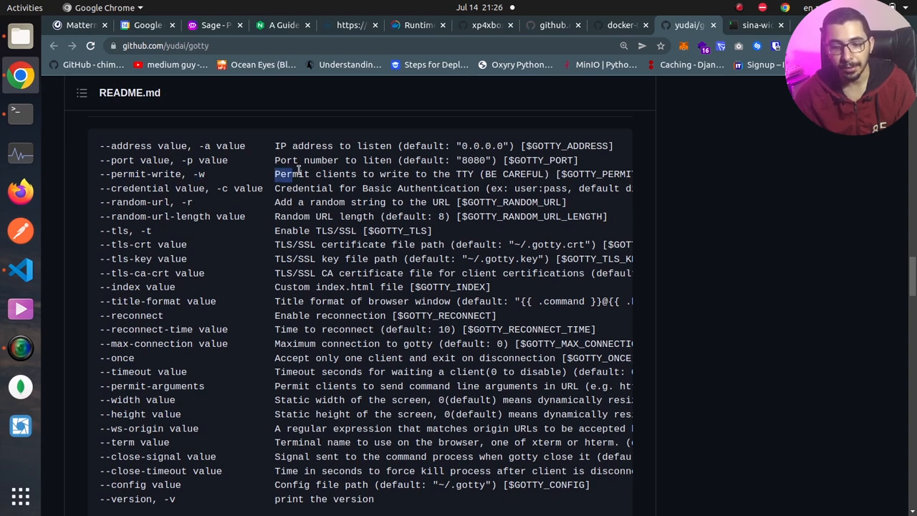
pyautogui.moveTo(276, 175); pyautogui.dragTo(408, 175)
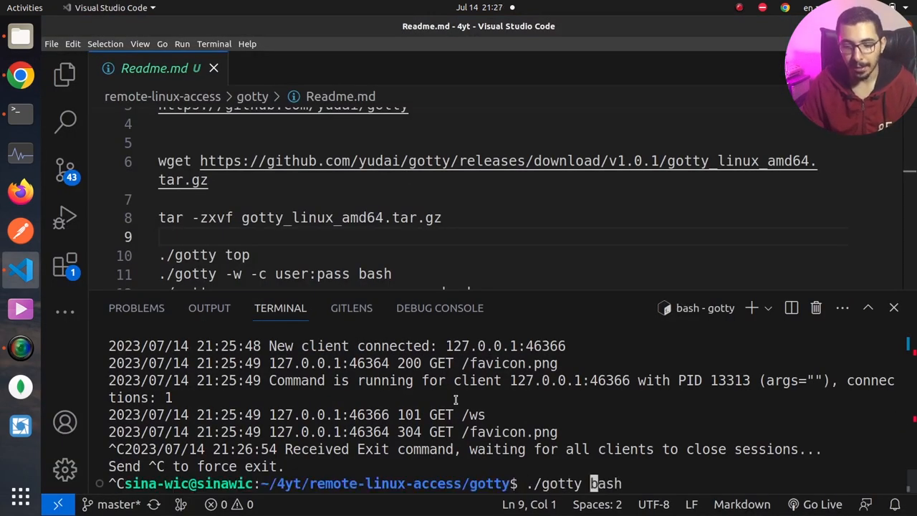
# Relaunch as ./gotty -w bash, then run ls and nano Readme.md in the web terminal.
pyautogui.write('-w')
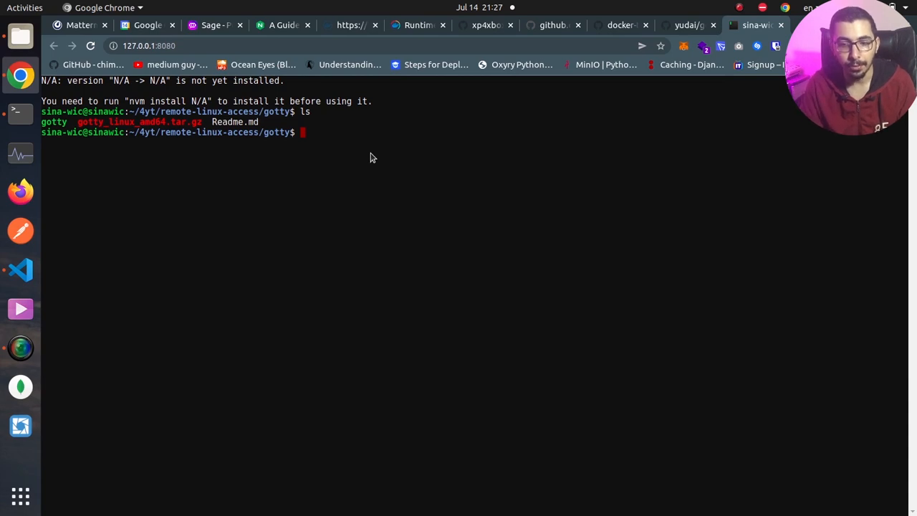
pyautogui.write('nano')
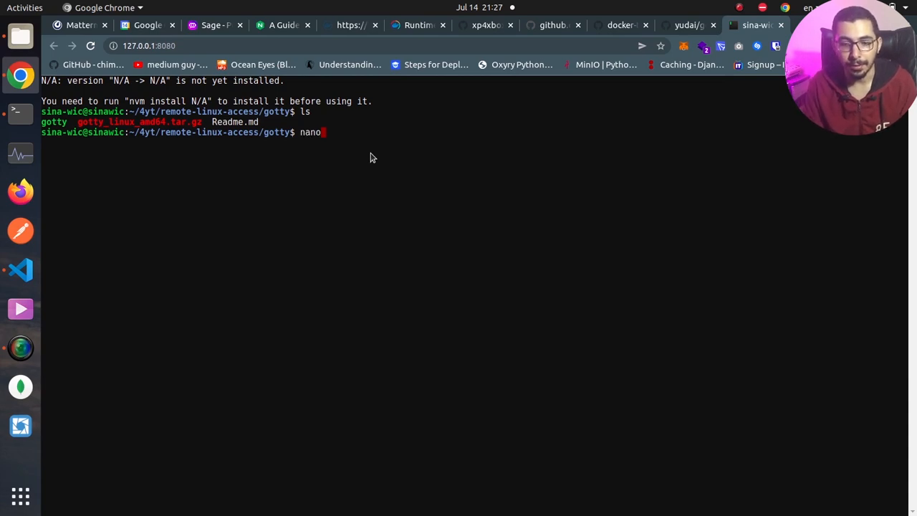
pyautogui.press('Return')
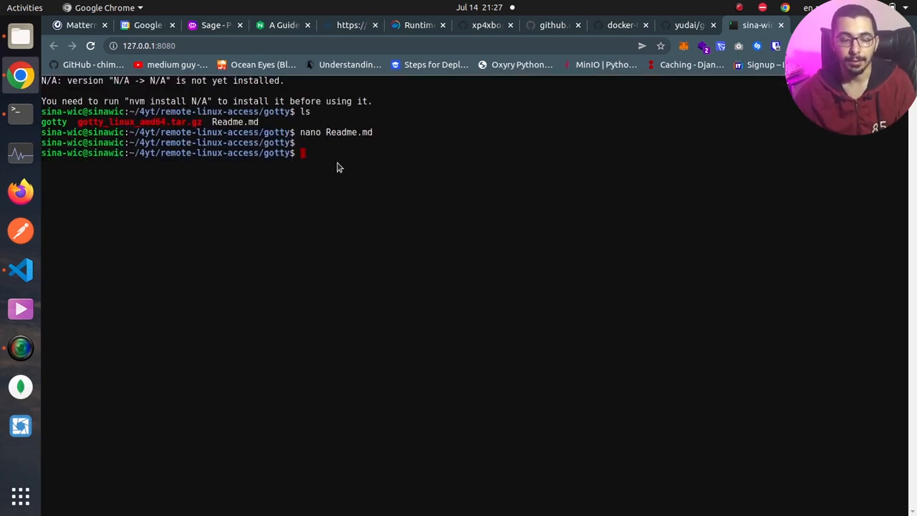
pyautogui.moveTo(688, 26)
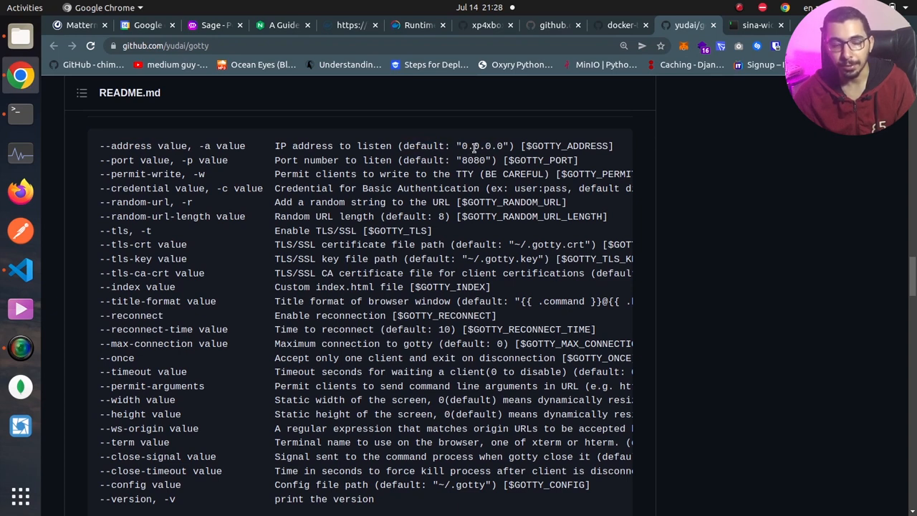
# Highlight the --address default 0.0.0.0 and the --port default 8080 in the options table.
pyautogui.moveTo(447, 146); pyautogui.dragTo(505, 146)
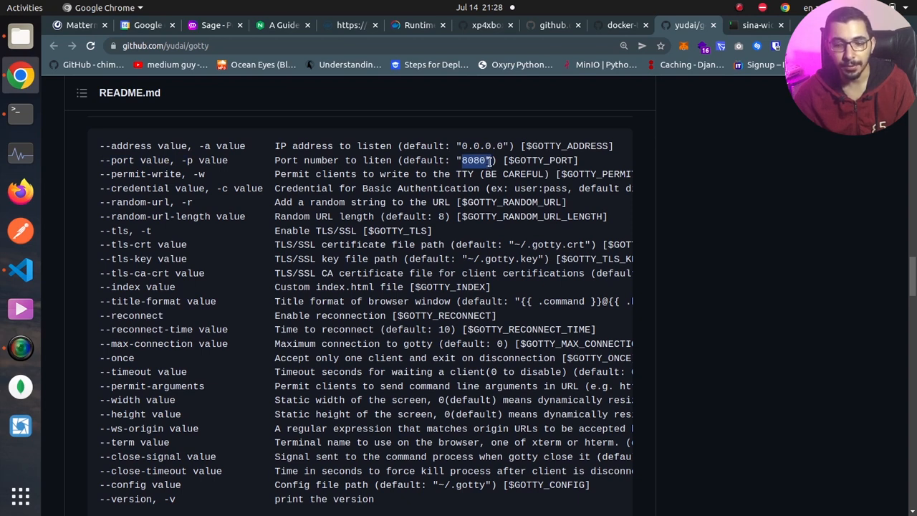
pyautogui.click(427, 171)
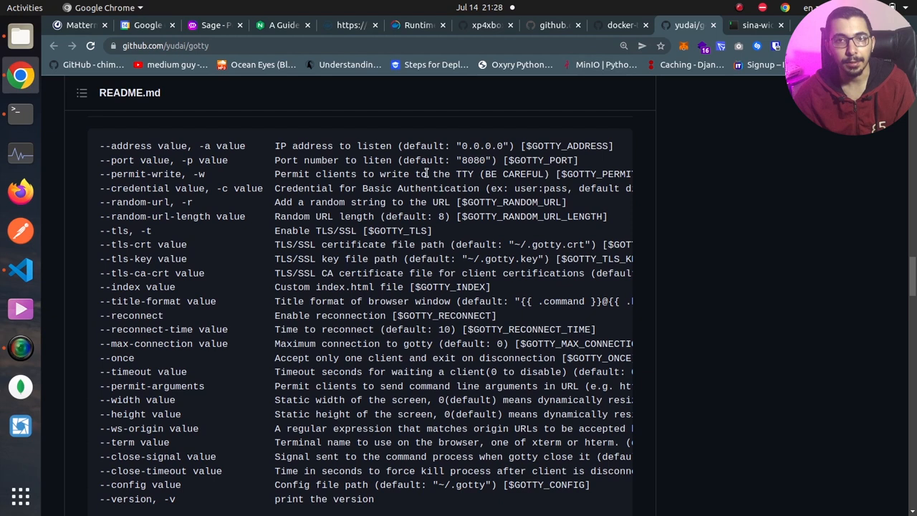
pyautogui.moveTo(470, 159)
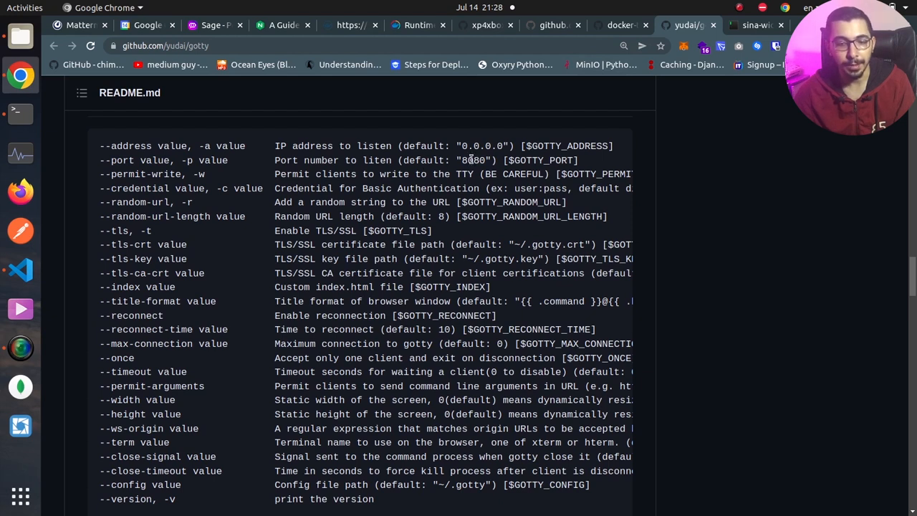
pyautogui.doubleClick(150, 174)
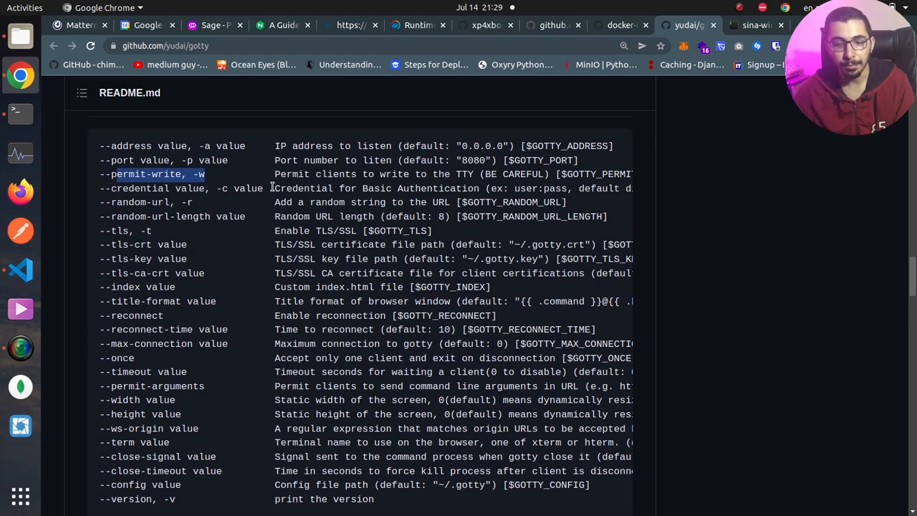
pyautogui.moveTo(321, 189)
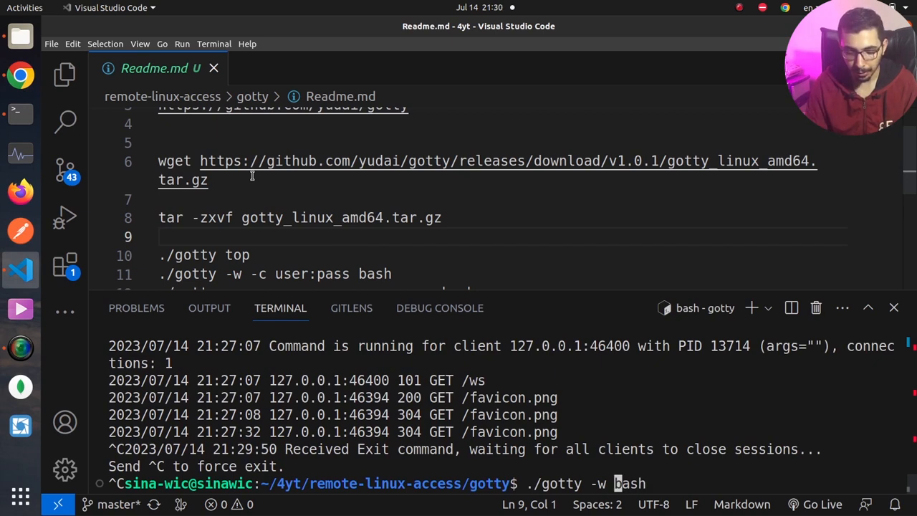
pyautogui.write('-c user')
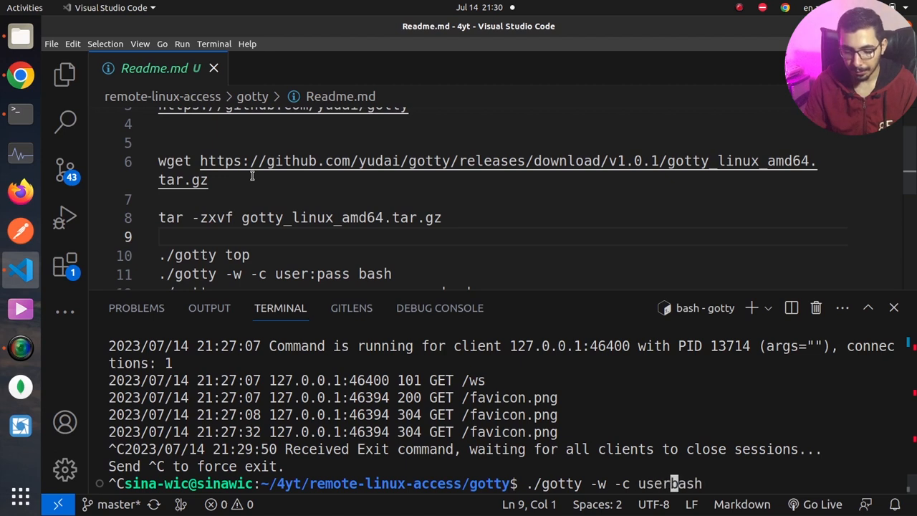
pyautogui.write(':pas')
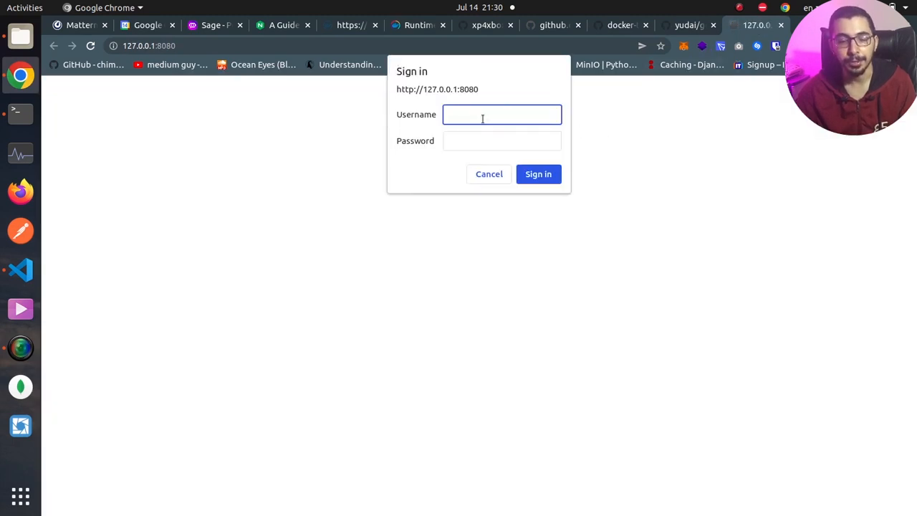
pyautogui.moveTo(492, 115)
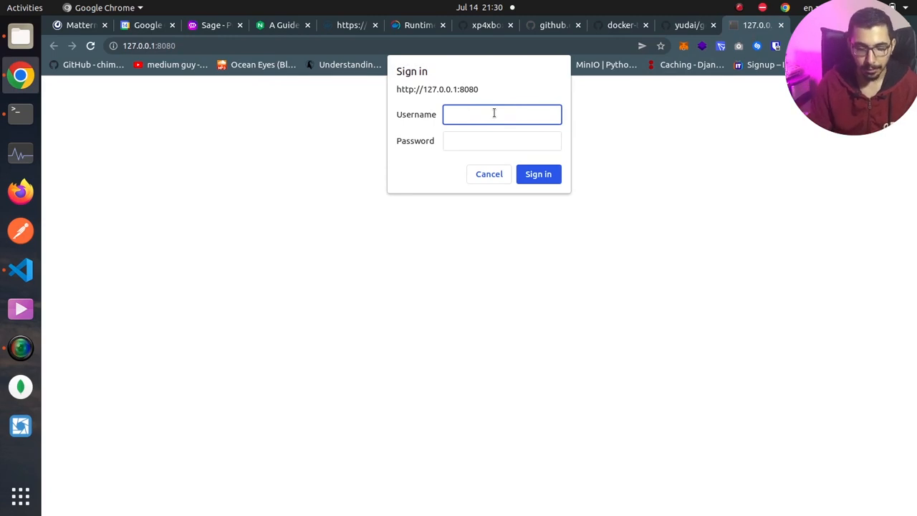
# Sign in as user with the password at 127.0.0.1:8080, then return to the README options.
pyautogui.write('user')
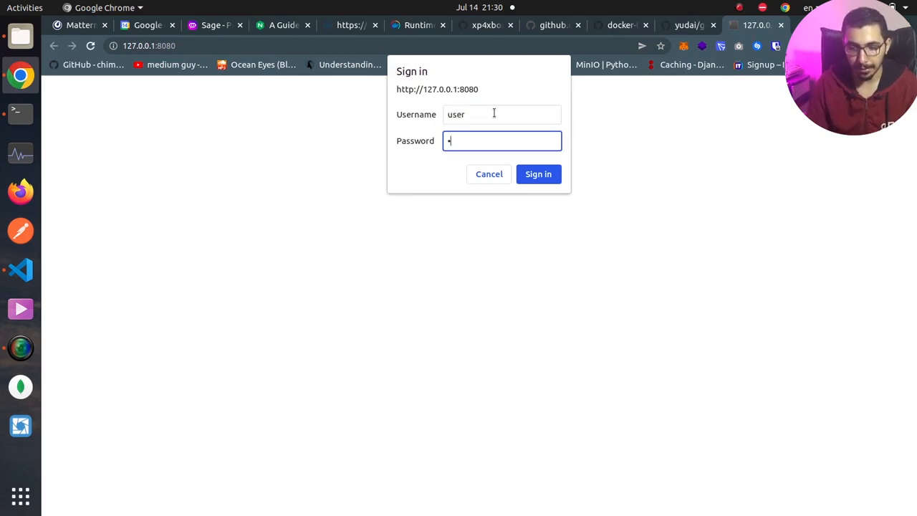
pyautogui.click(538, 173)
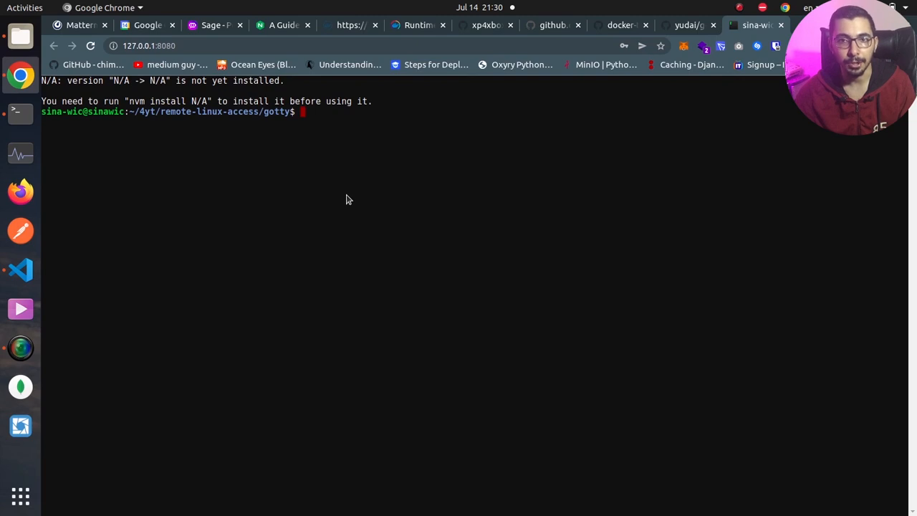
pyautogui.click(688, 26)
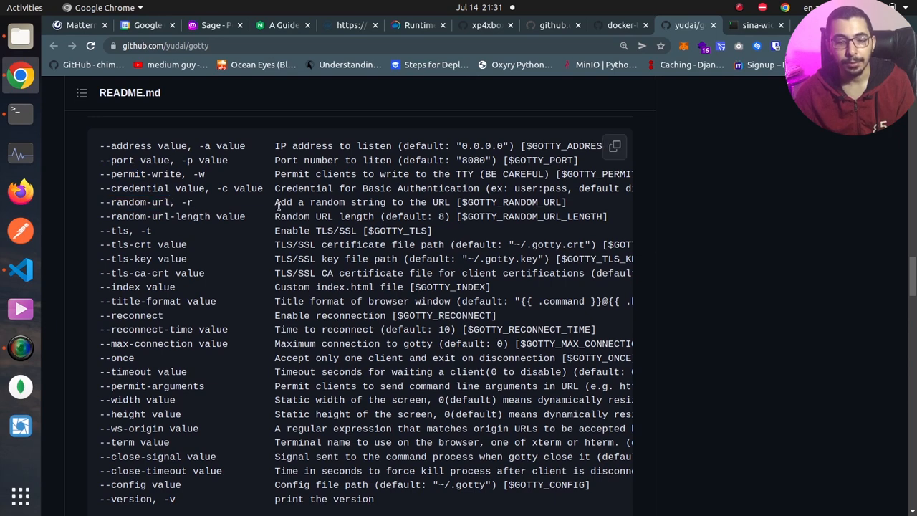
# Open the shell at 127.0.0.1:8080/v31shf8v, then confirm the bare address returns 404 page not found.
pyautogui.click(756, 25)
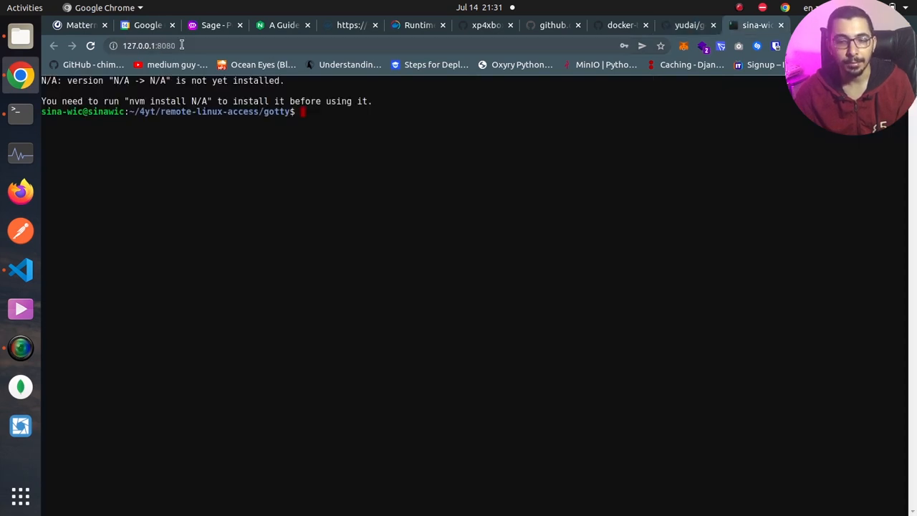
pyautogui.moveTo(533, 85)
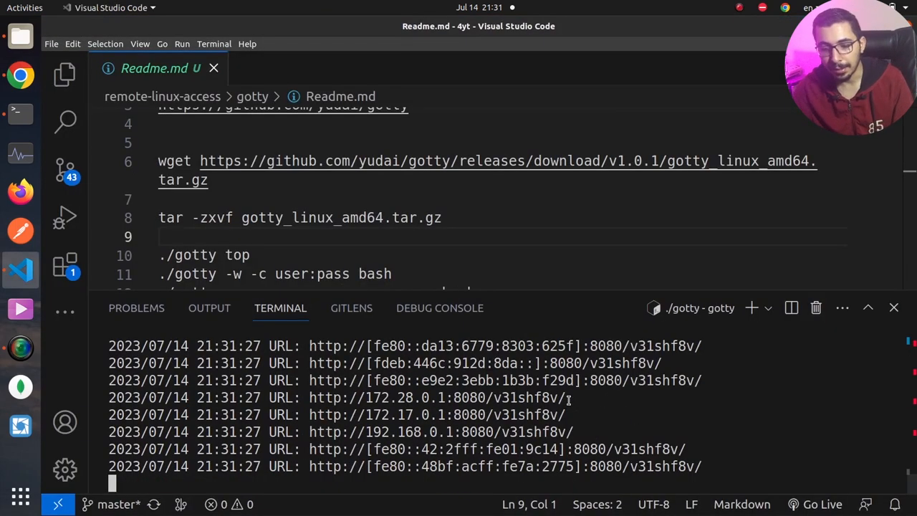
pyautogui.doubleClick(667, 381)
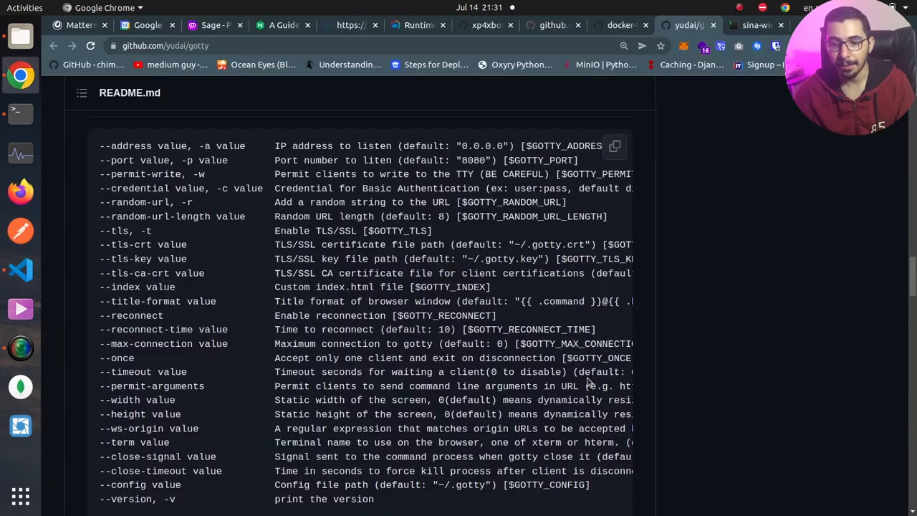
pyautogui.click(756, 26)
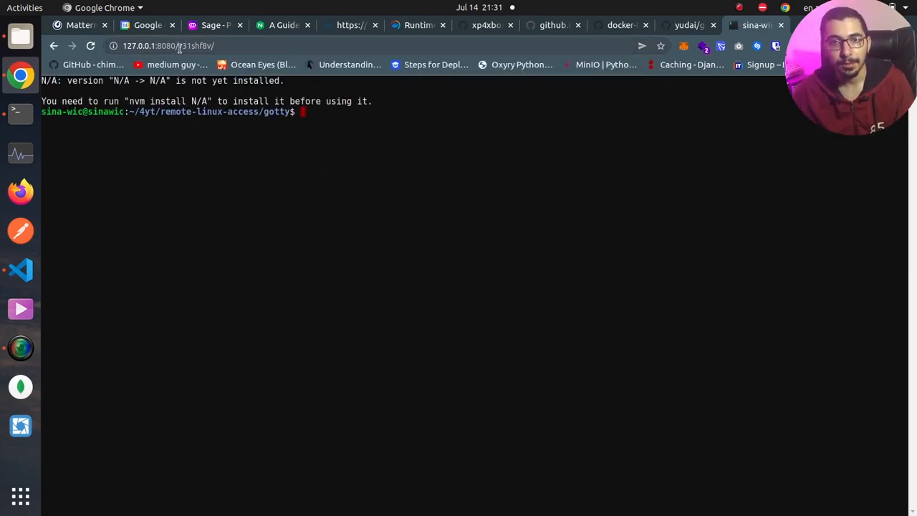
pyautogui.click(240, 45)
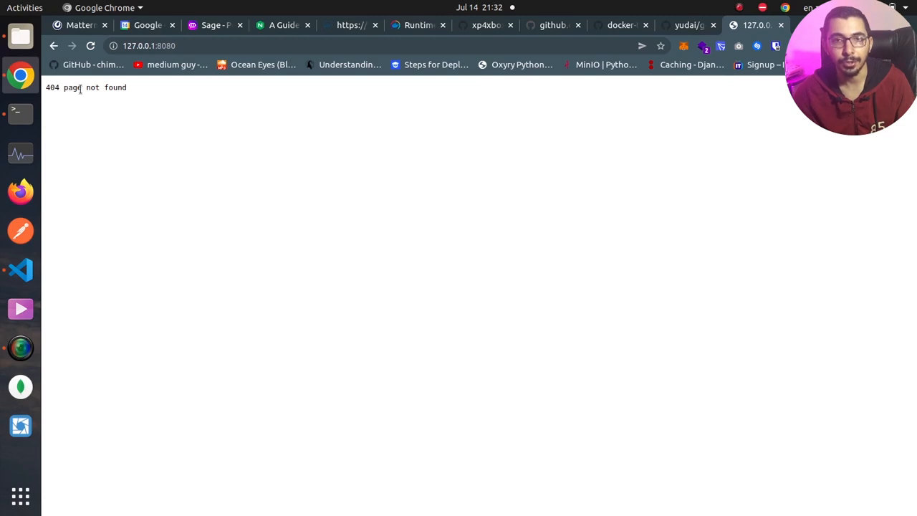
# Return to the GoTTY README and highlight the --tls and --tls-crt option lines.
pyautogui.click(686, 25)
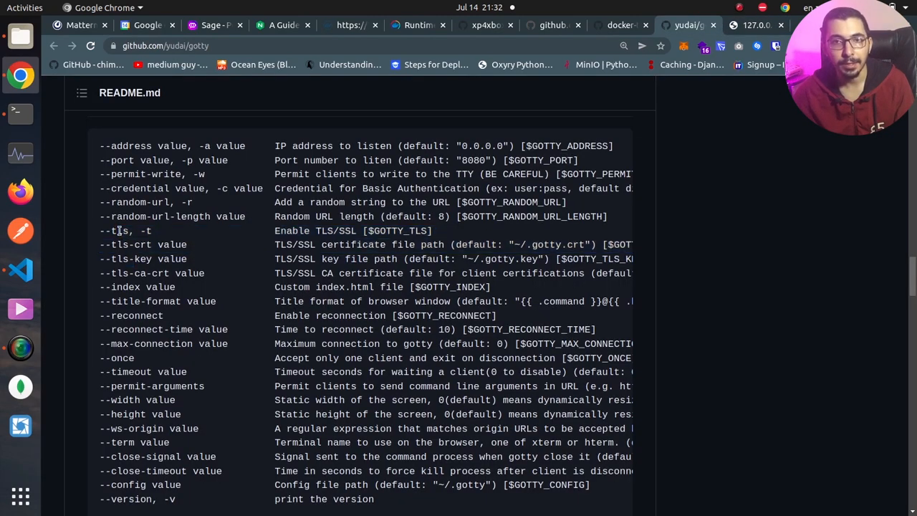
pyautogui.moveTo(118, 231); pyautogui.dragTo(144, 258)
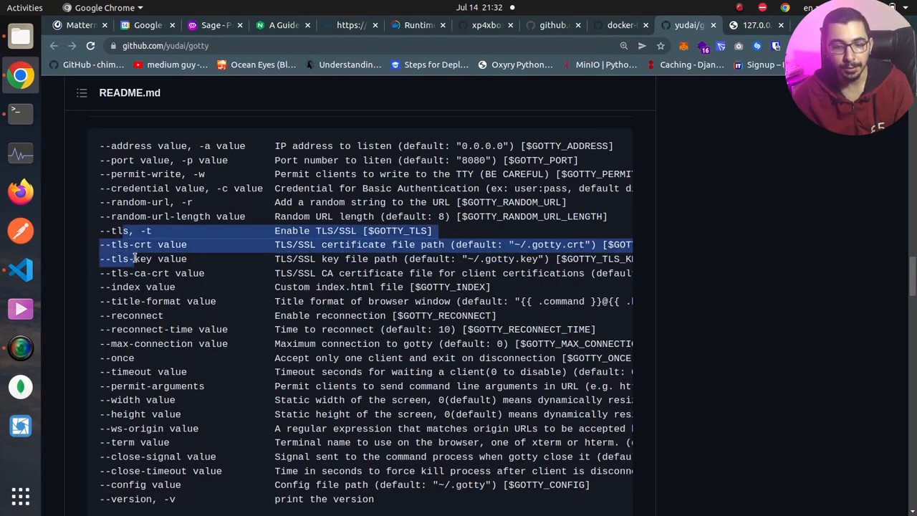
pyautogui.click(129, 231)
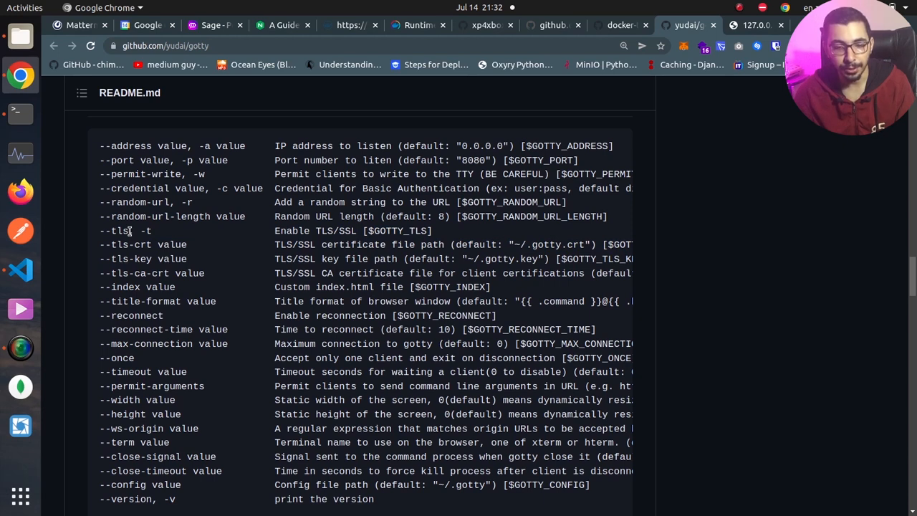
pyautogui.moveTo(114, 243)
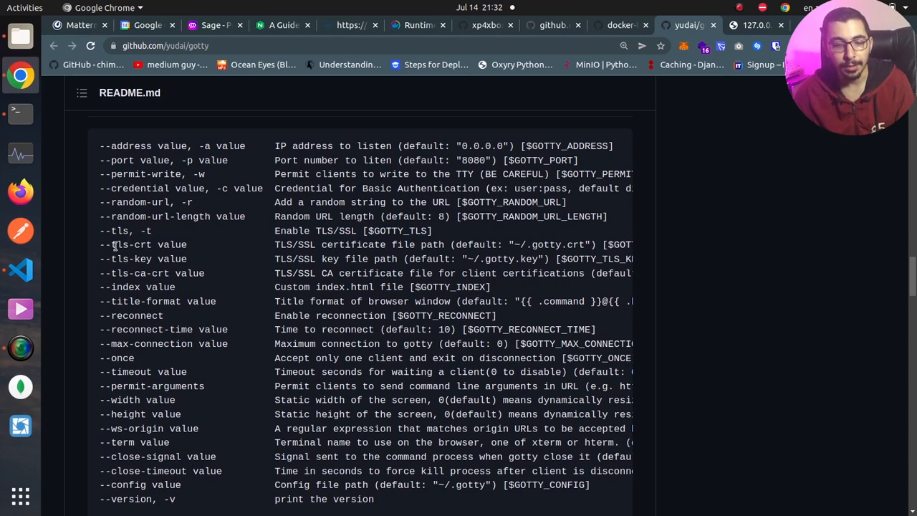
pyautogui.moveTo(253, 240)
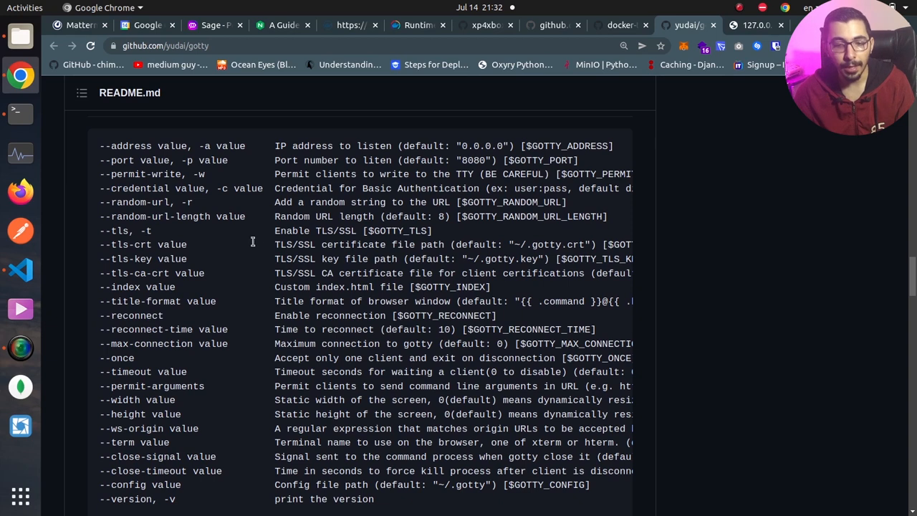
pyautogui.moveTo(130, 243)
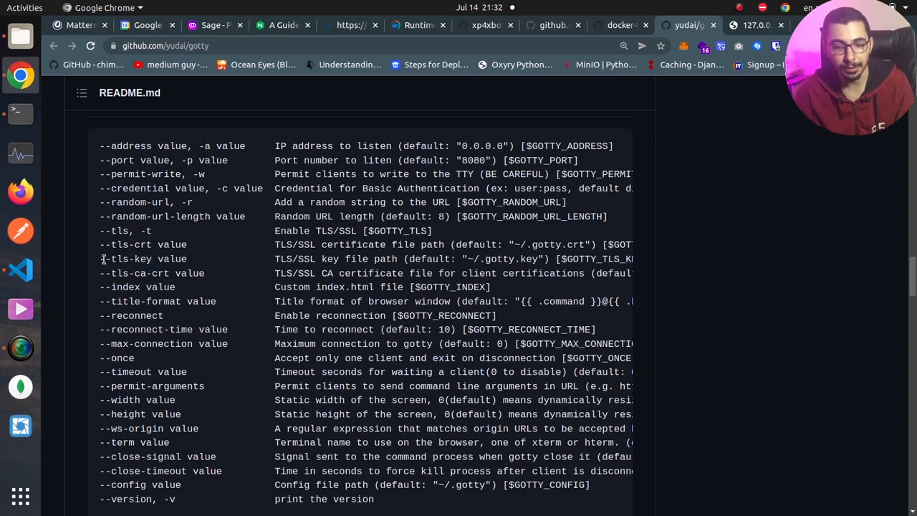
# Select the --tls-key and --once option names in the README options table.
pyautogui.doubleClick(131, 258)
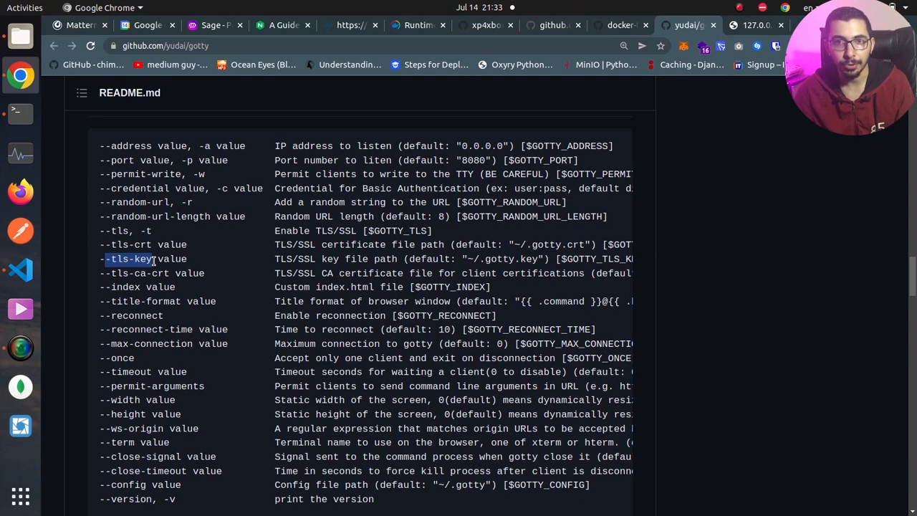
pyautogui.scroll(-3)
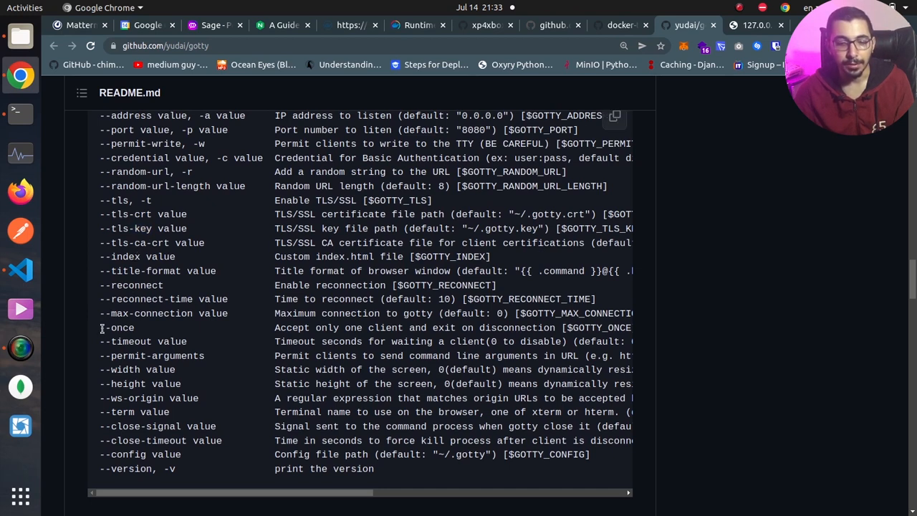
pyautogui.doubleClick(117, 327)
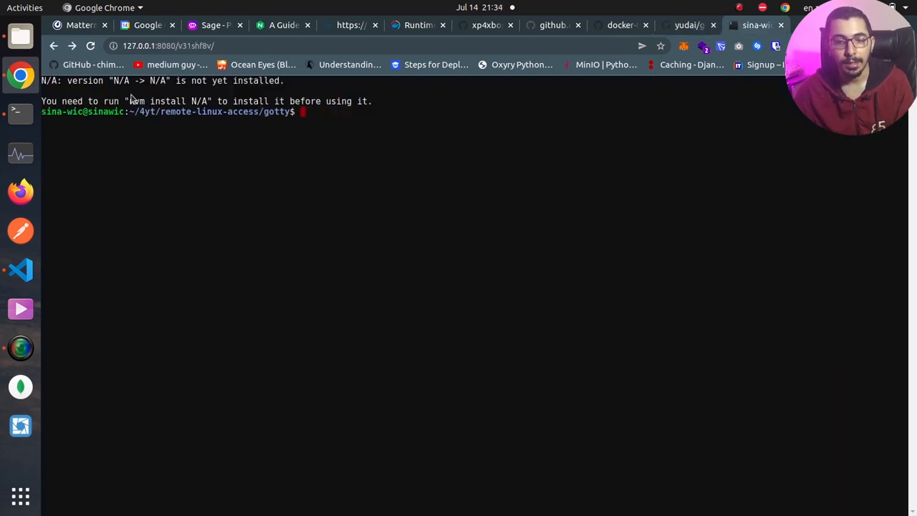
pyautogui.moveTo(301, 152)
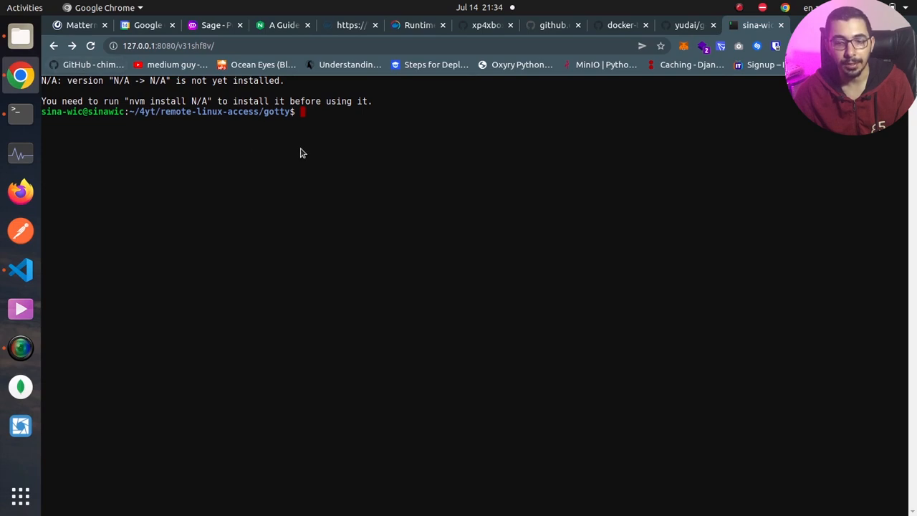
pyautogui.moveTo(307, 135)
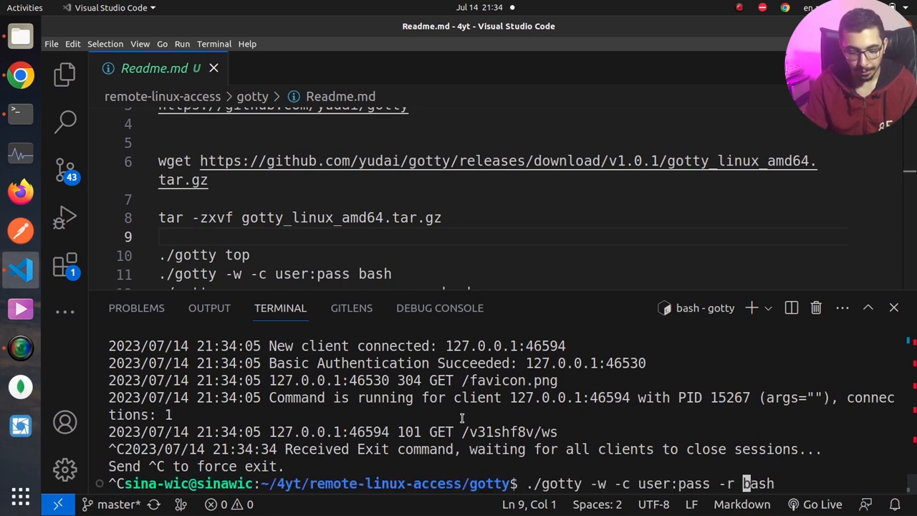
# Rerun GoTTY with --once in the terminal and check the server log for the new random path.
pyautogui.write('--once')
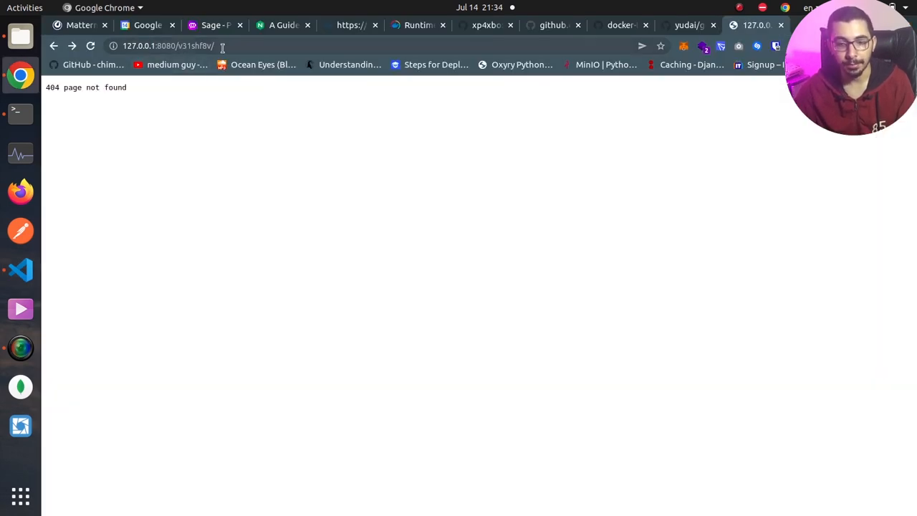
pyautogui.click(20, 269)
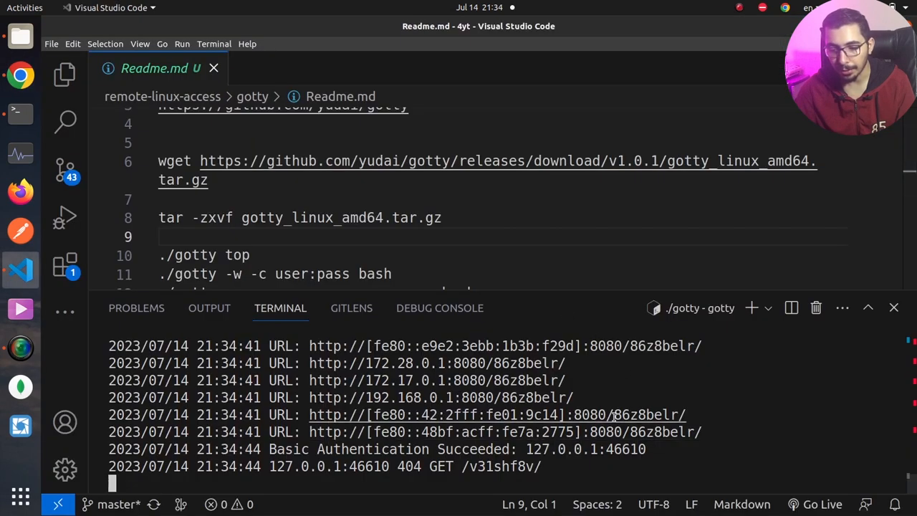